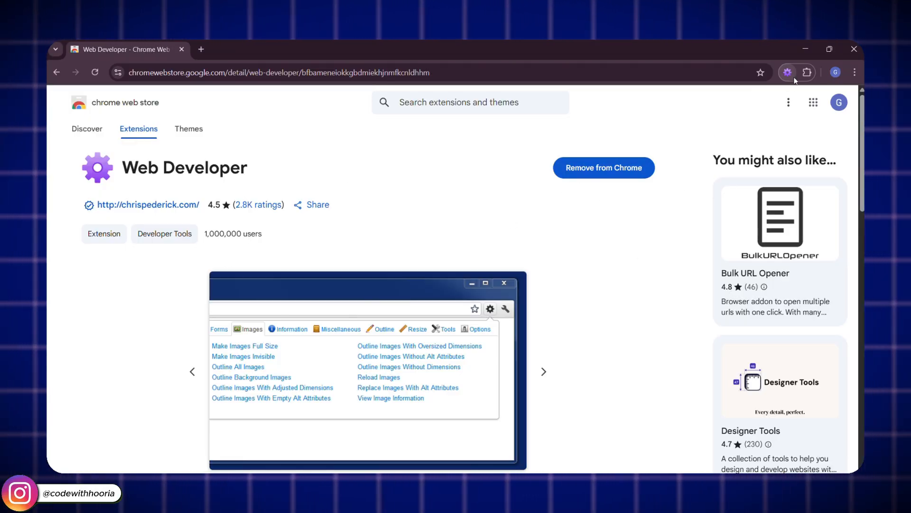
- Preview the Web Developer tool tabs, then open netflix.com in a new tab
left_click(787, 73)
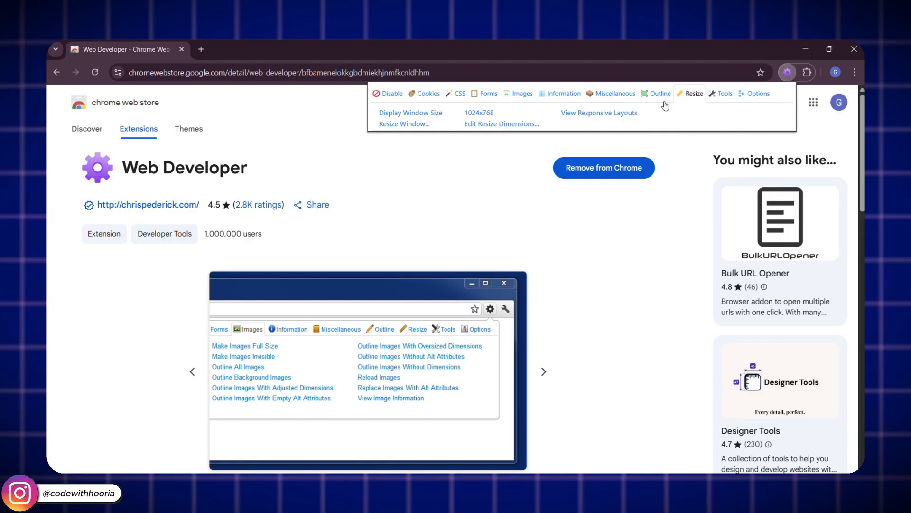
left_click(392, 93)
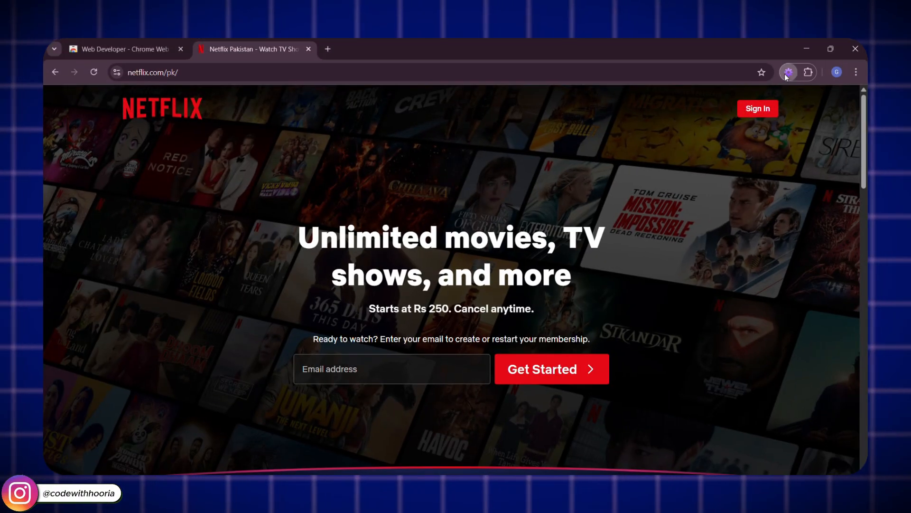
- Disable JavaScript and all CSS styles on Netflix, then scroll toward the WhatRuns listing
left_click(789, 72)
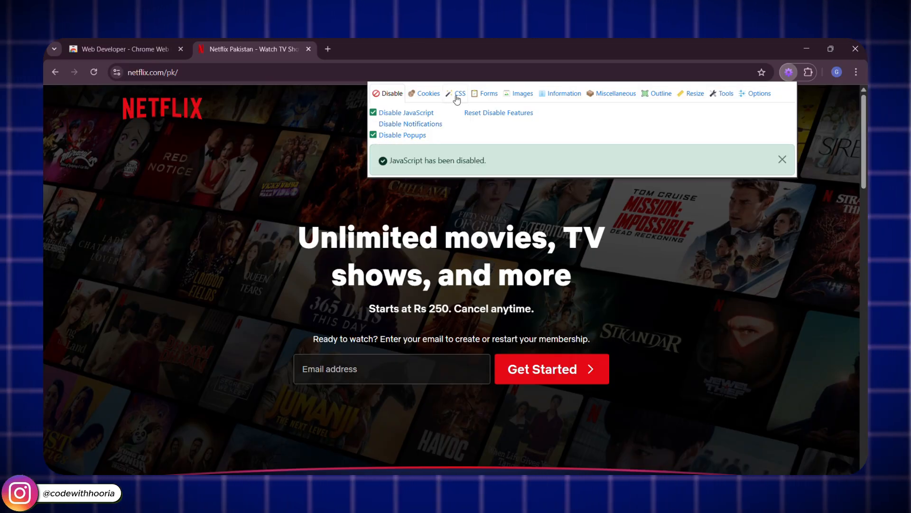
left_click(460, 93)
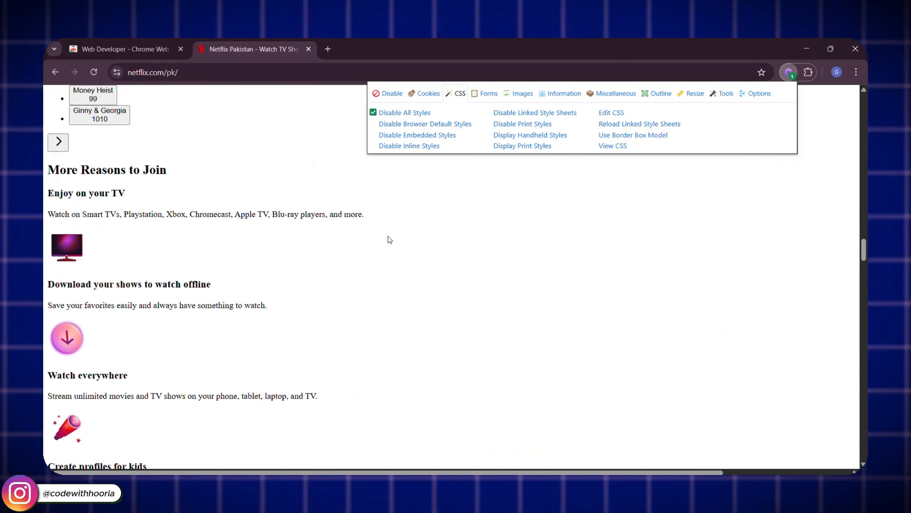
left_click(488, 93)
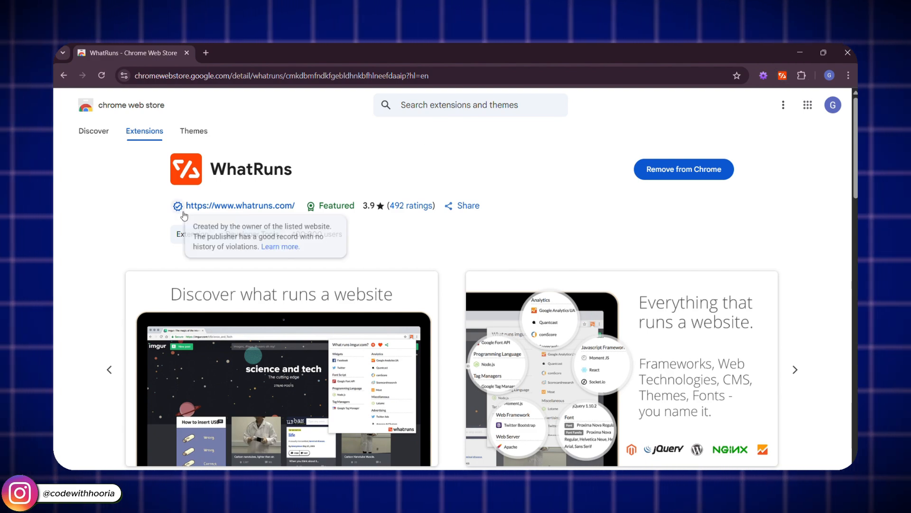
scroll("down", 3)
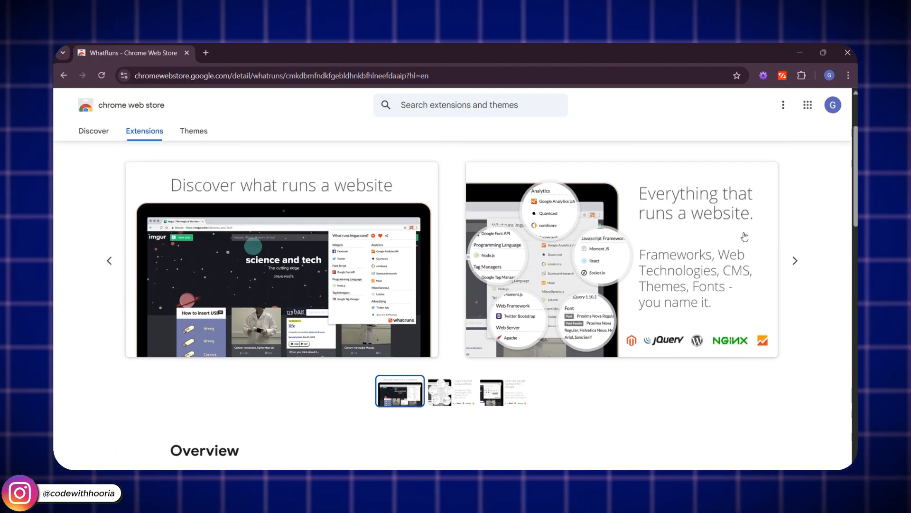
scroll("down", 3)
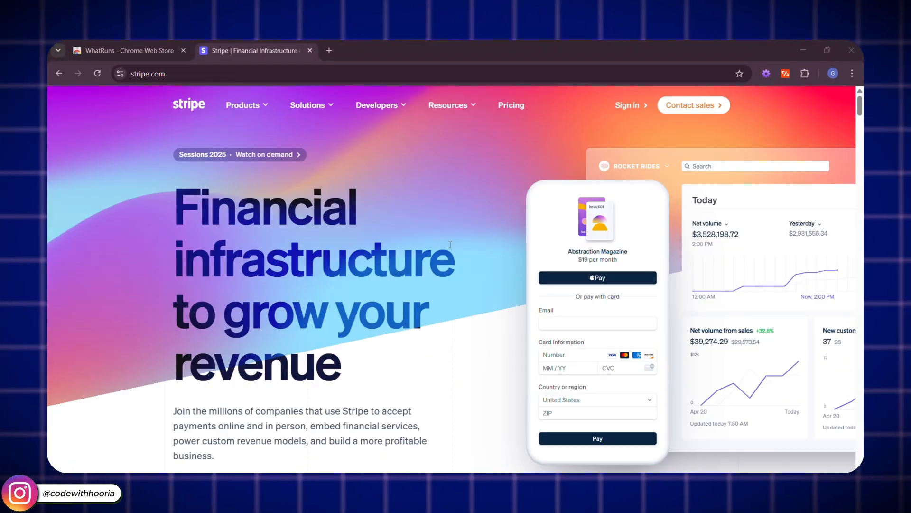
- Run WhatRuns on stripe.com, dismiss the review prompt, and scroll its technology list
left_click(785, 73)
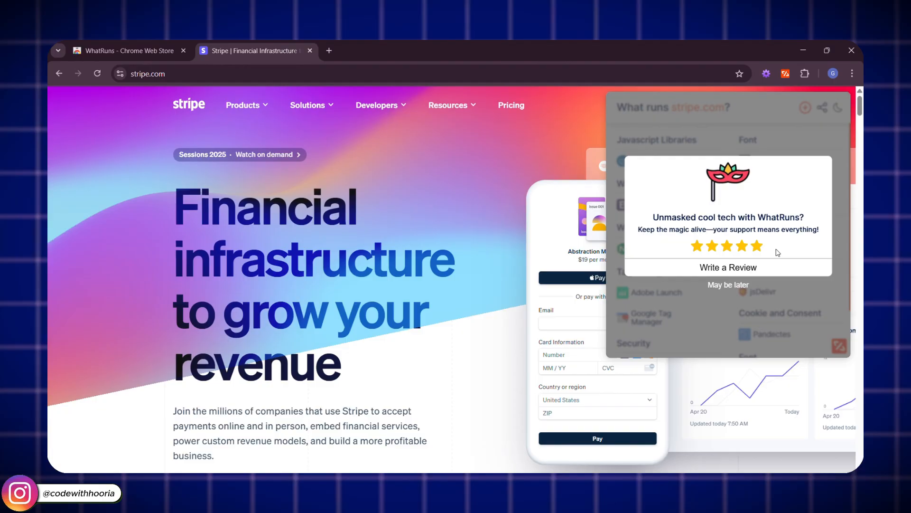
left_click(728, 285)
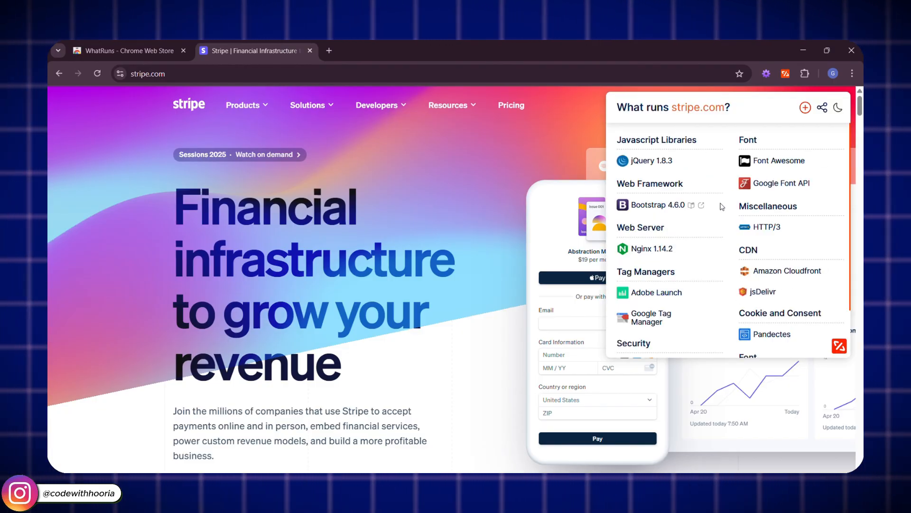
mouse_move(702, 295)
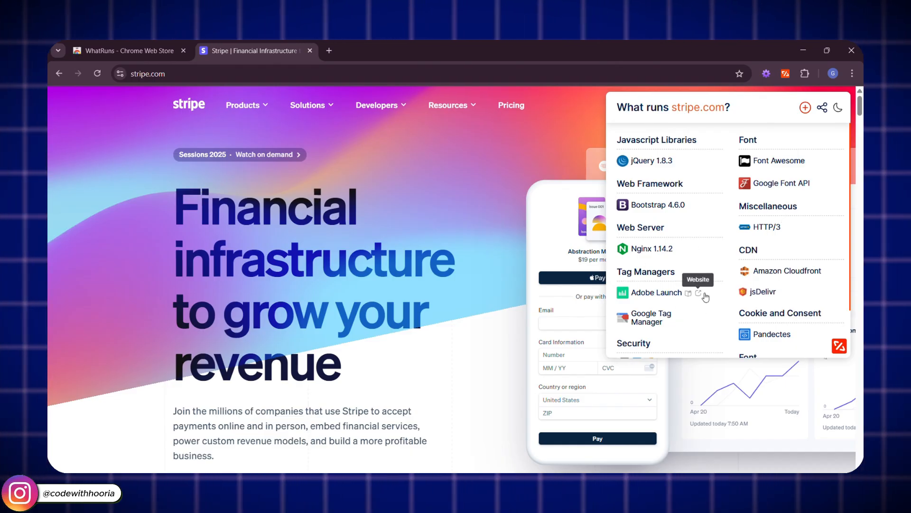
scroll("down", 3)
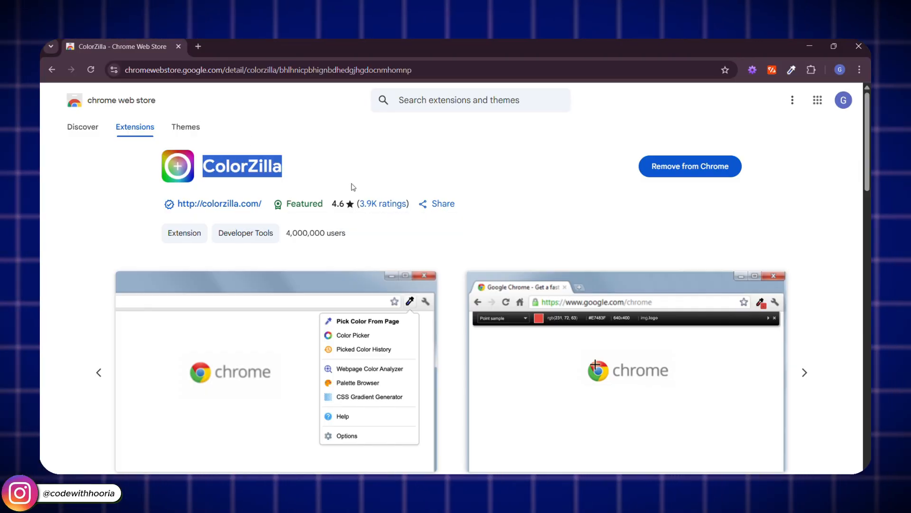
- Scroll the ColorZilla screenshots, then open netflix.com in a new tab
scroll("down", 3)
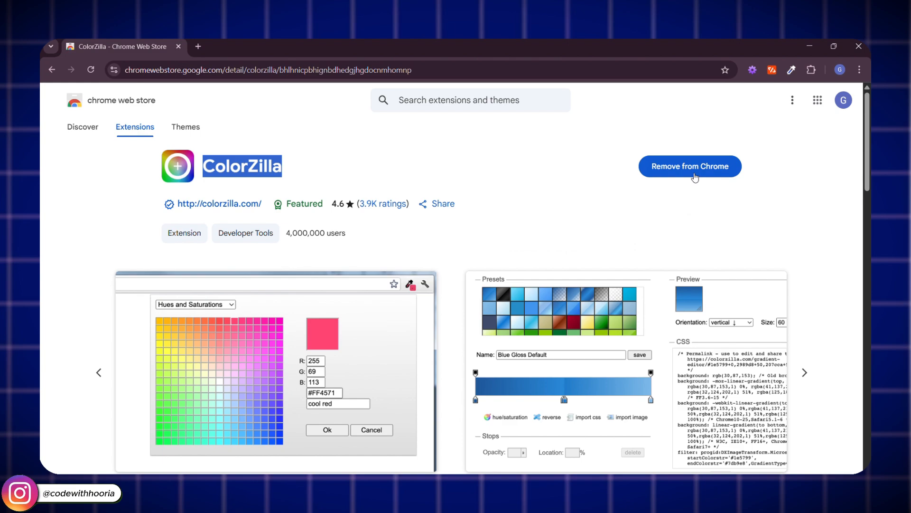
left_click(791, 69)
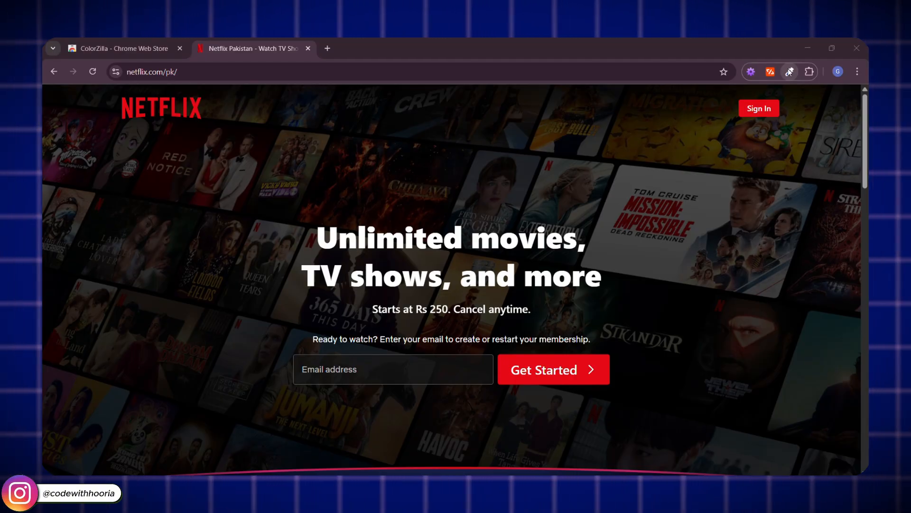
- Use ColorZilla's page picker to sample the Sign In button red, #E50914
left_click(790, 71)
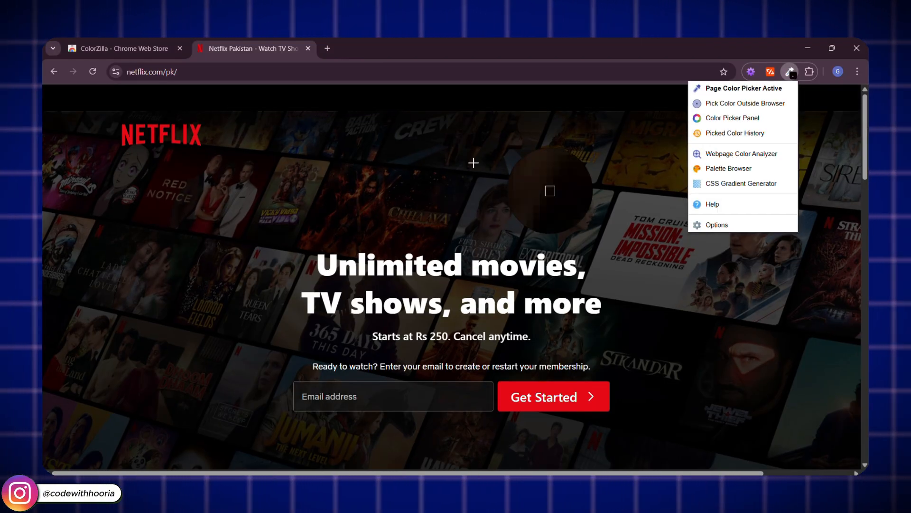
left_click(731, 117)
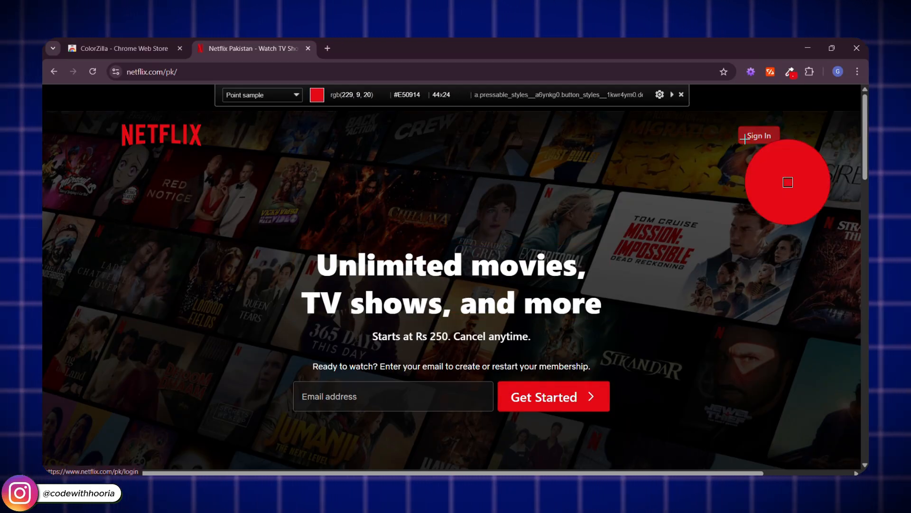
left_click(682, 94)
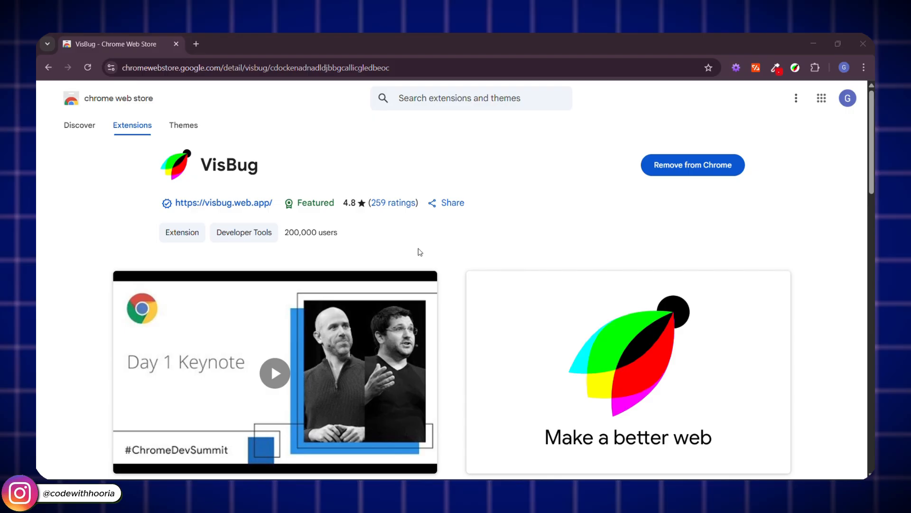
mouse_move(688, 191)
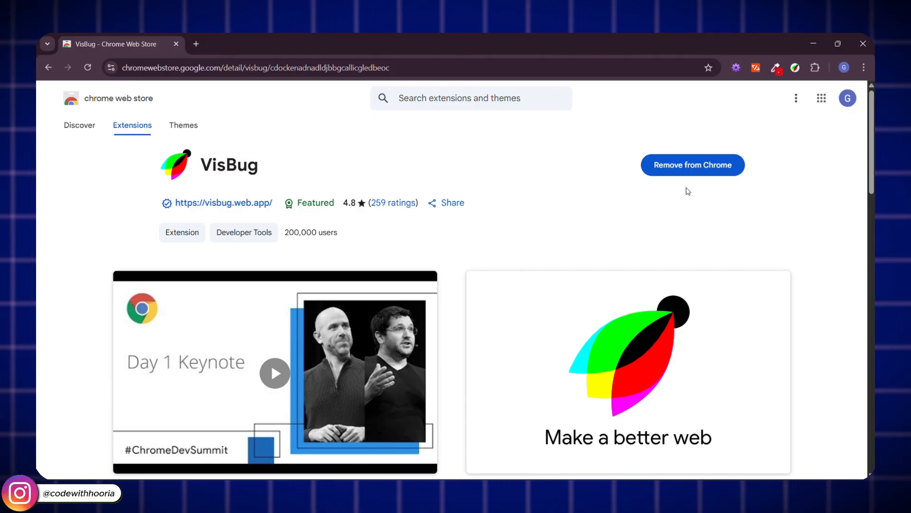
- Scroll through the VisBug store page screenshots and description
scroll("down", 3)
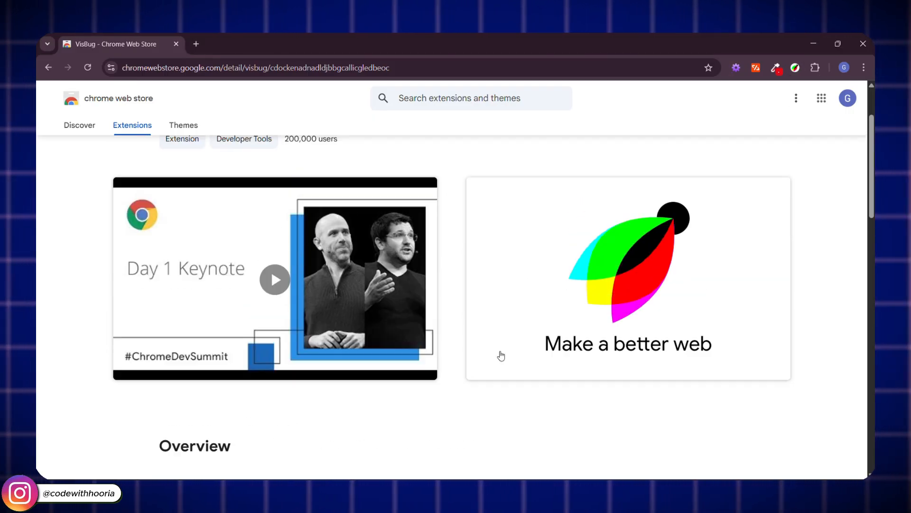
scroll("down", 3)
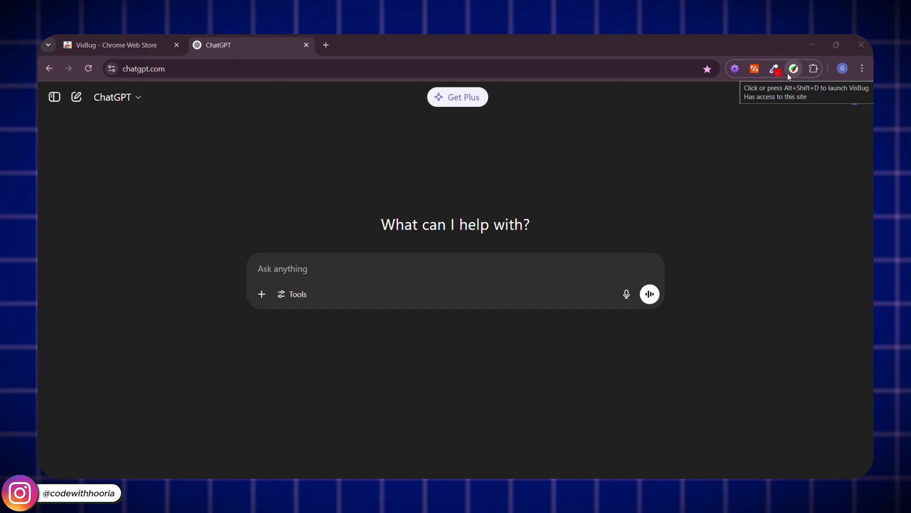
- Use VisBug to rewrite ChatGPT's greeting to 'Code With Hooria', then scroll the posts JSON tree
left_click(774, 69)
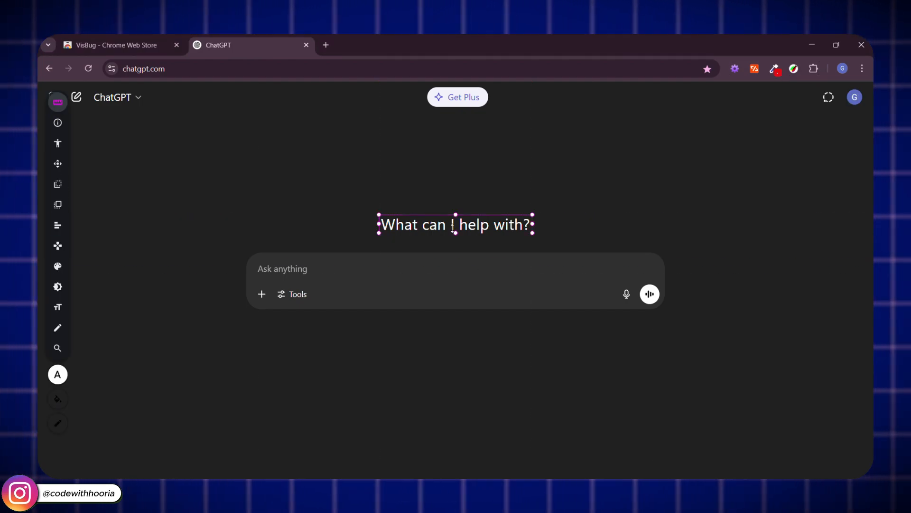
type("Code With H")
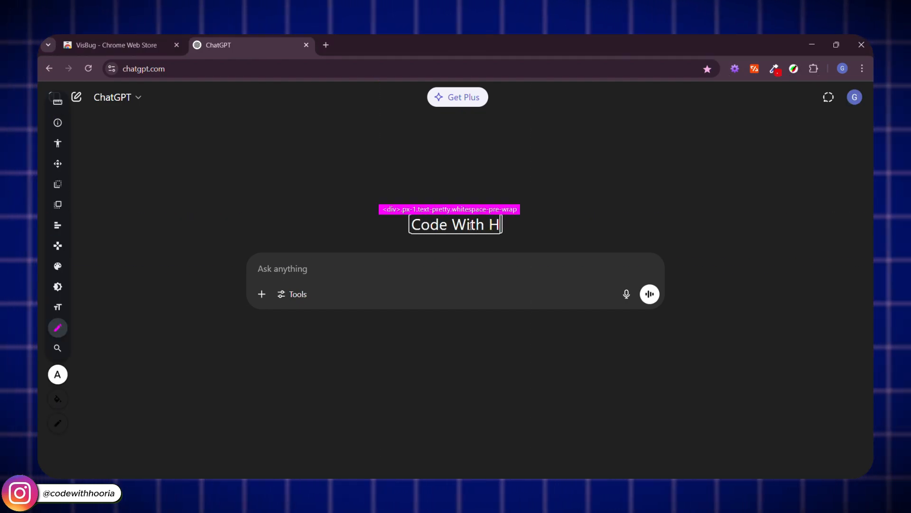
type("Hi")
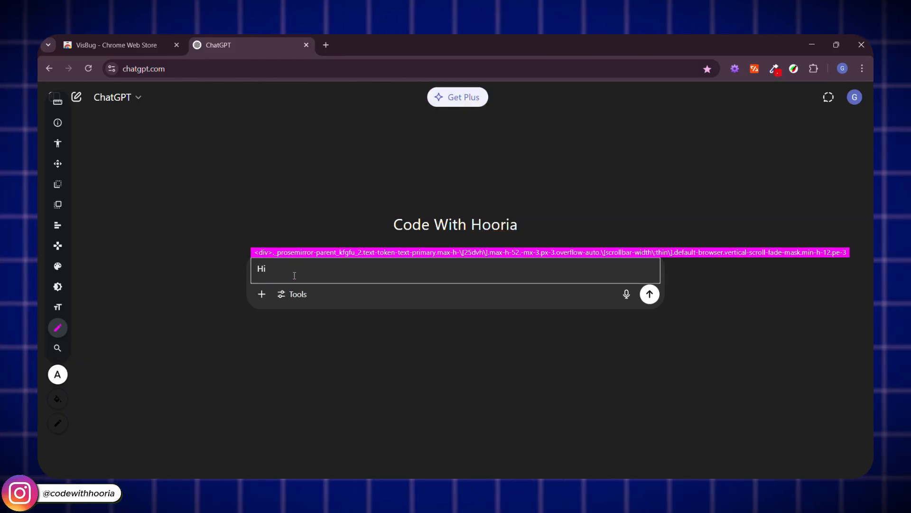
left_click(292, 293)
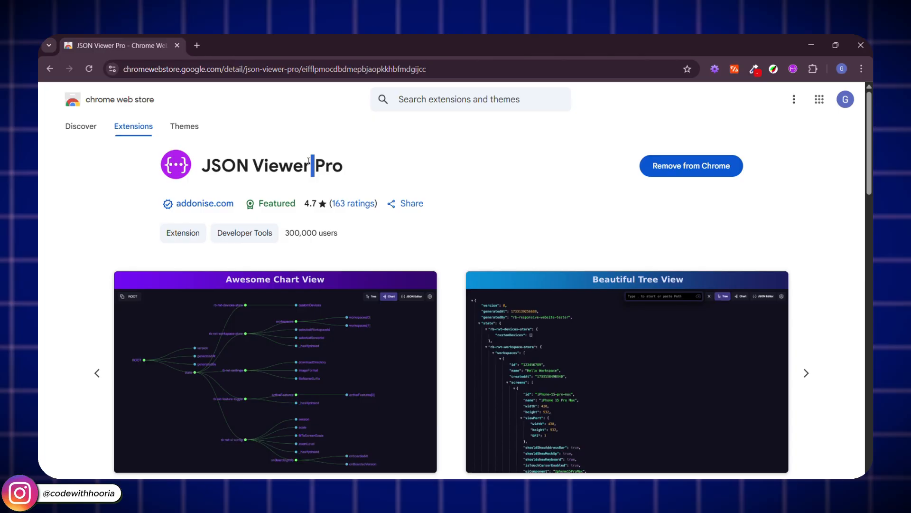
scroll("down", 3)
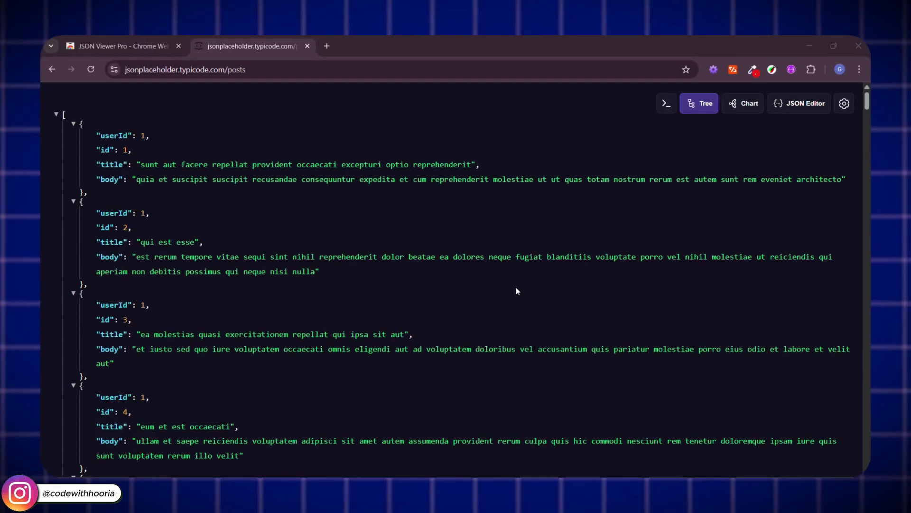
- Switch JSON Viewer Pro to its Chart view of the posts data
left_click(742, 103)
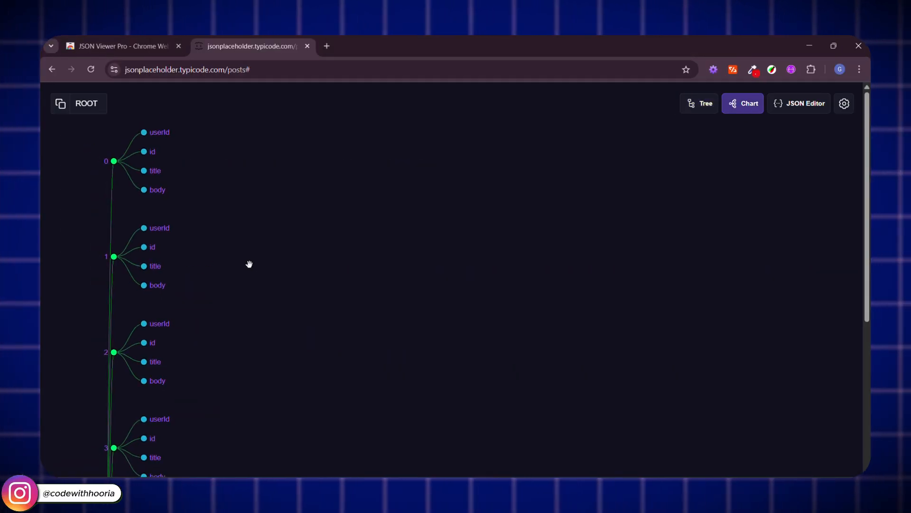
left_click(804, 103)
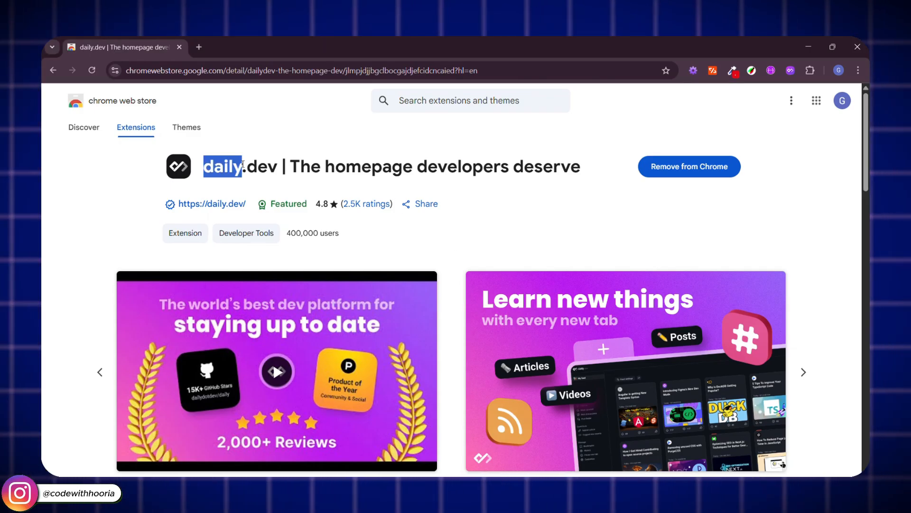
- Scroll down the daily.dev extension listing
scroll("down", 3)
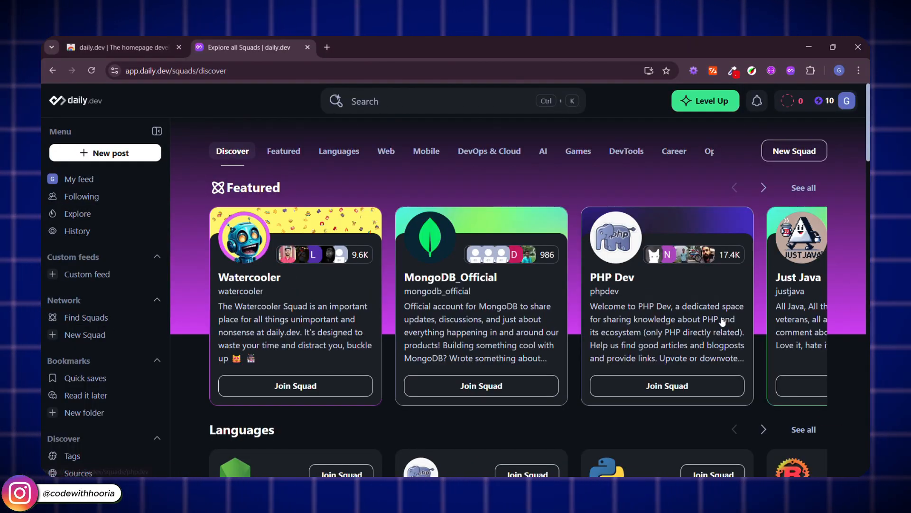
- Scroll the daily.dev squads, then launch Imageye's image panel on Leonardo.Ai
scroll("down", 3)
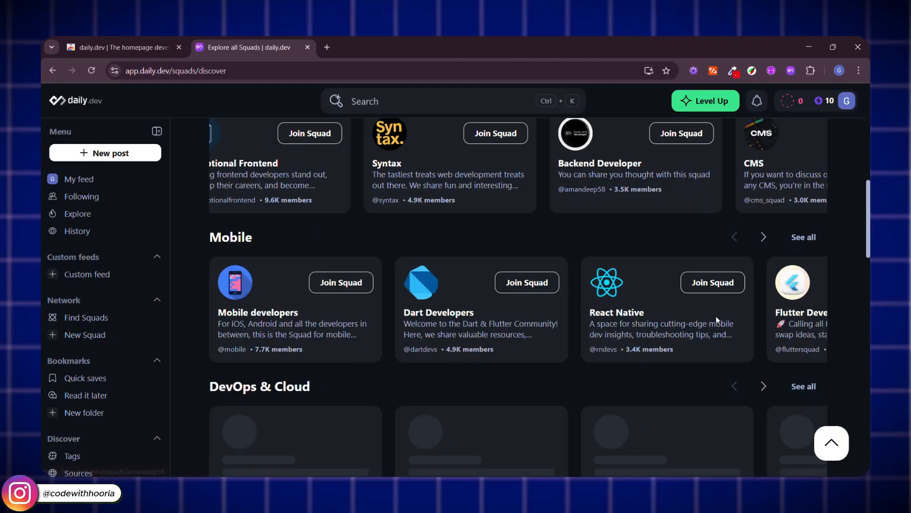
scroll("down", 3)
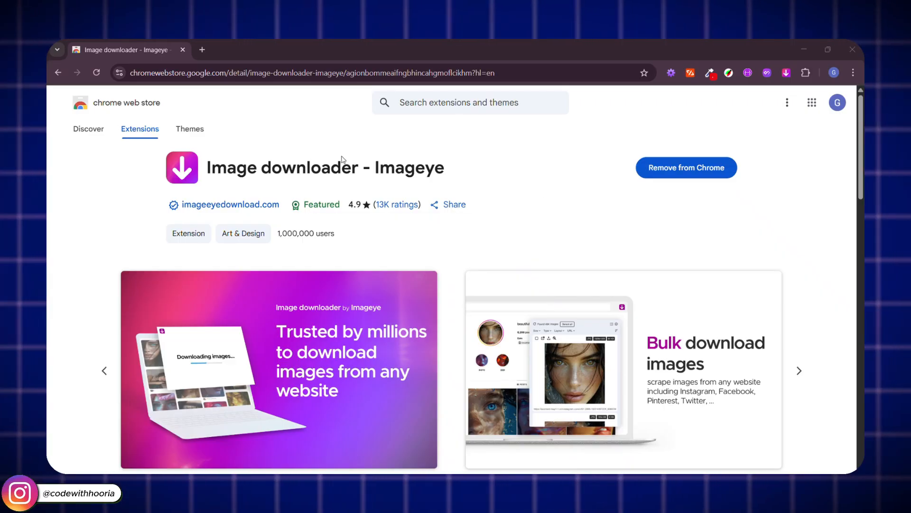
left_click(800, 318)
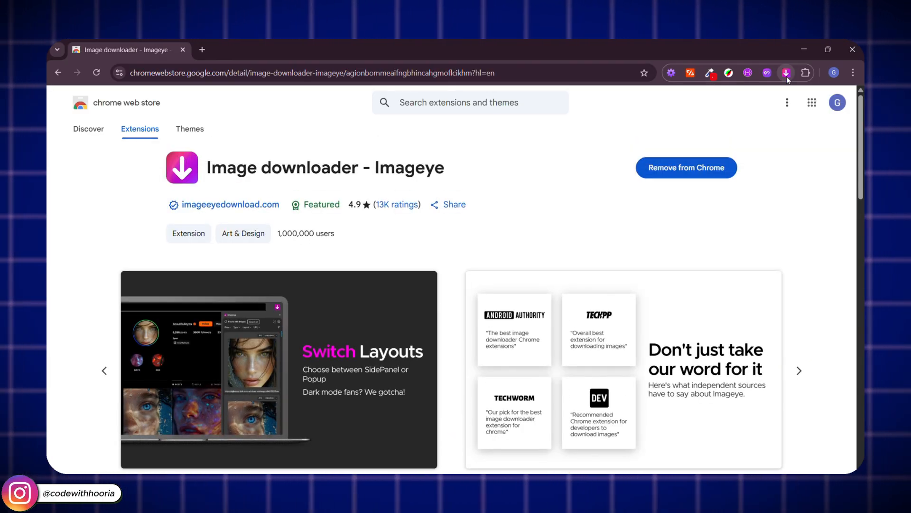
left_click(787, 72)
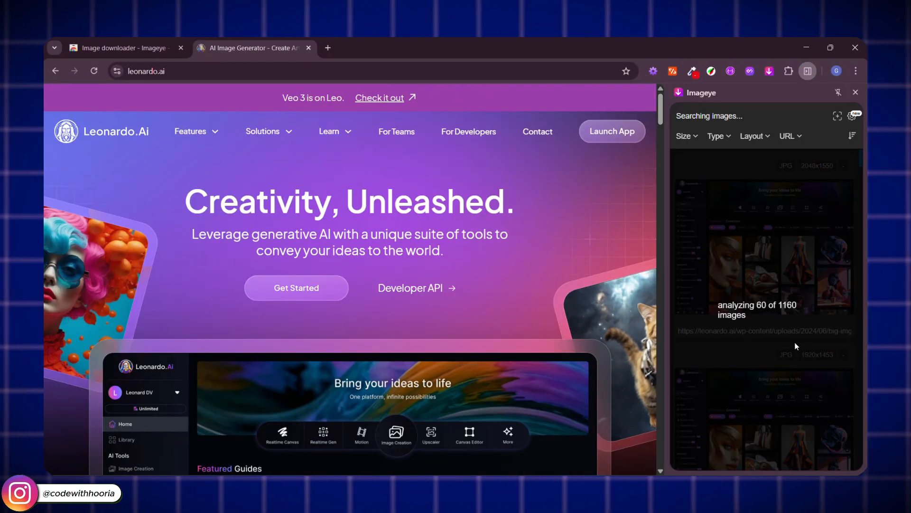
- Wrap up the Imageye scan of Leonardo.Ai and go to Dark Reader's Web Store listing
left_click(684, 135)
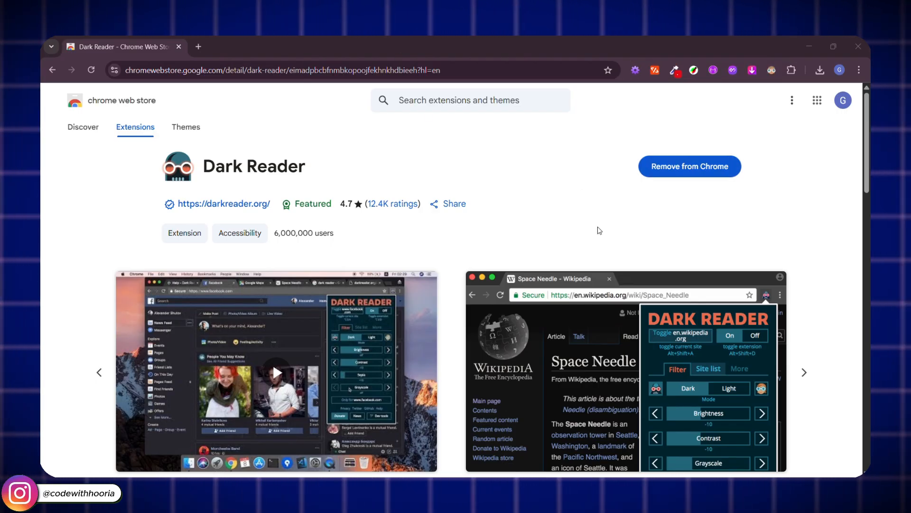
- Open yellowpages.ca in a new tab, rendered in Dark Reader's dark theme
left_click(771, 70)
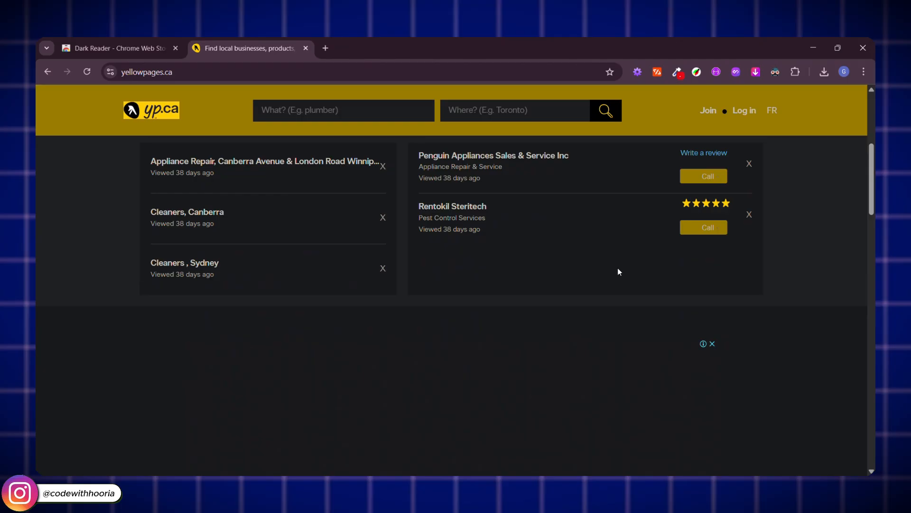
- Search Yellow Pages for dentists in Toronto, ON, then bring up Session Buddy's store listing
scroll("down", 3)
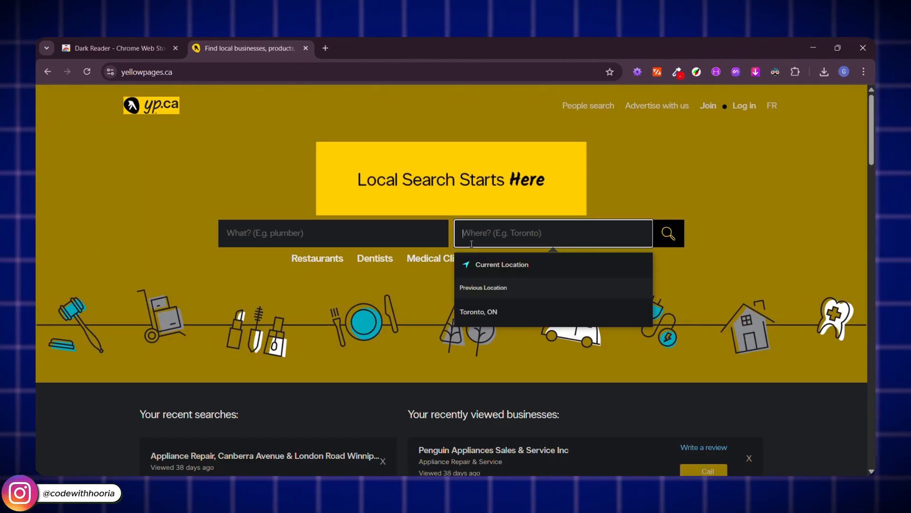
left_click(375, 258)
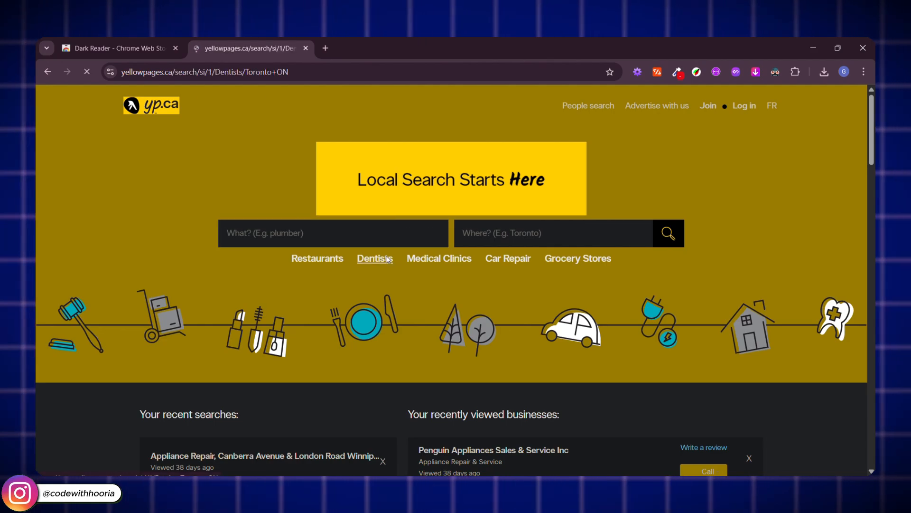
left_click(374, 258)
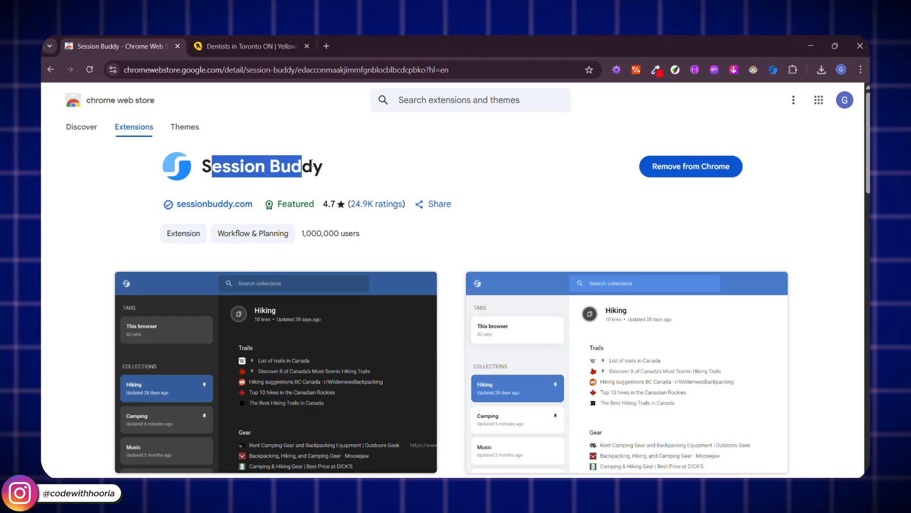
- Open Session Buddy's manager listing the store page and Toronto dentists search tabs
left_click(782, 190)
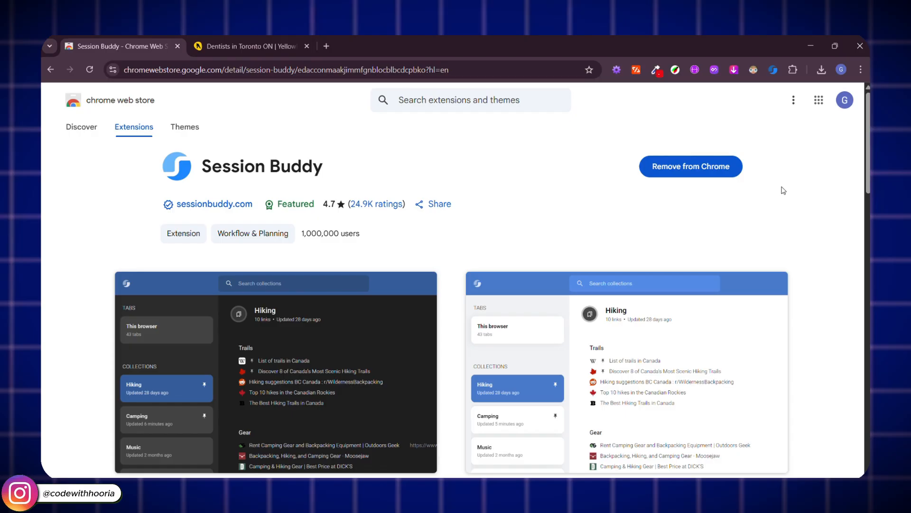
scroll("down", 3)
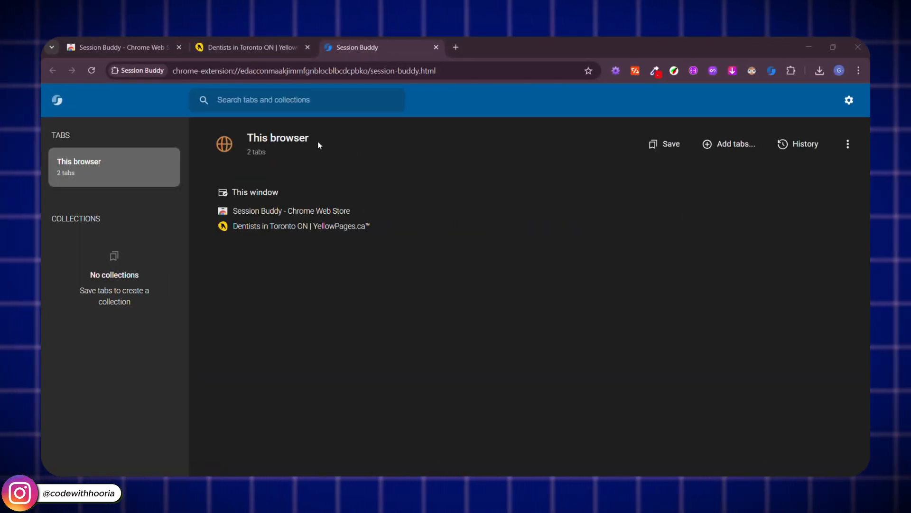
mouse_move(554, 231)
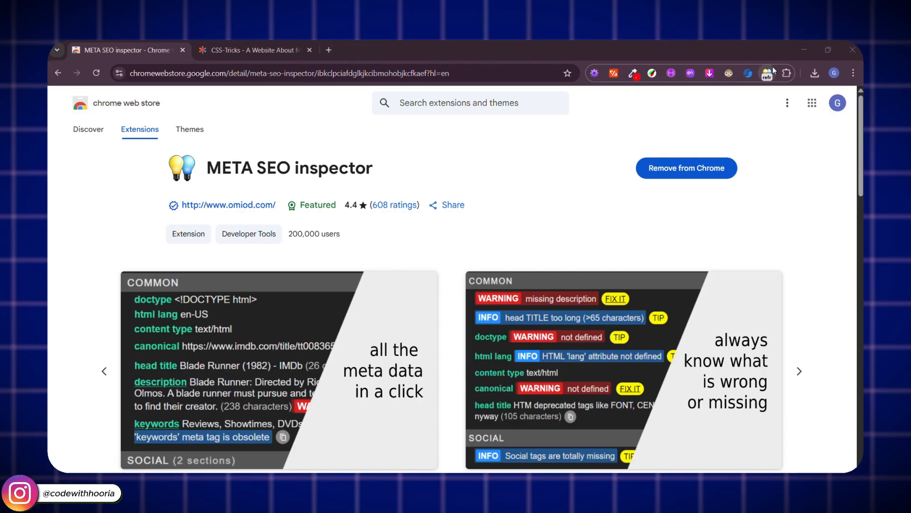
mouse_move(469, 196)
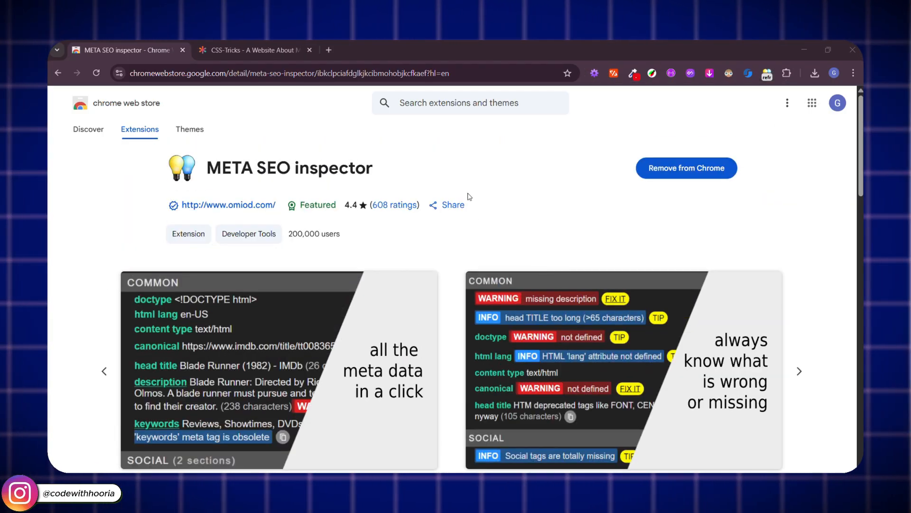
- Go from the META SEO inspector listing to the CSS-Tricks homepage tab
left_click(251, 48)
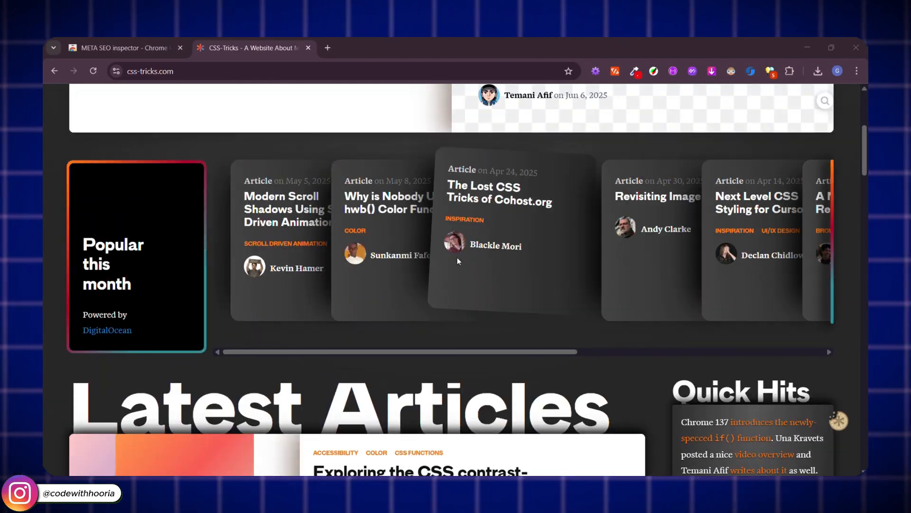
- Run META SEO inspector's check on CSS-Tricks, view its info, and expand Structured Data
left_click(769, 71)
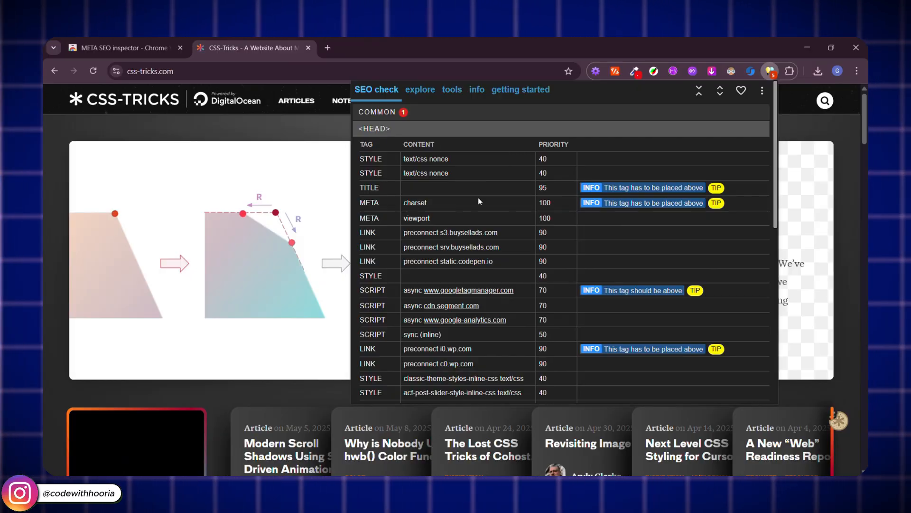
scroll("down", 3)
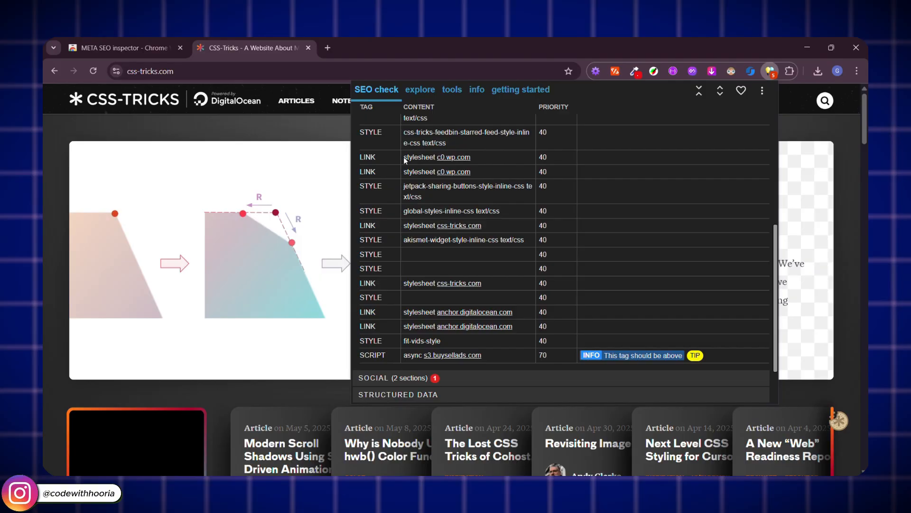
left_click(477, 89)
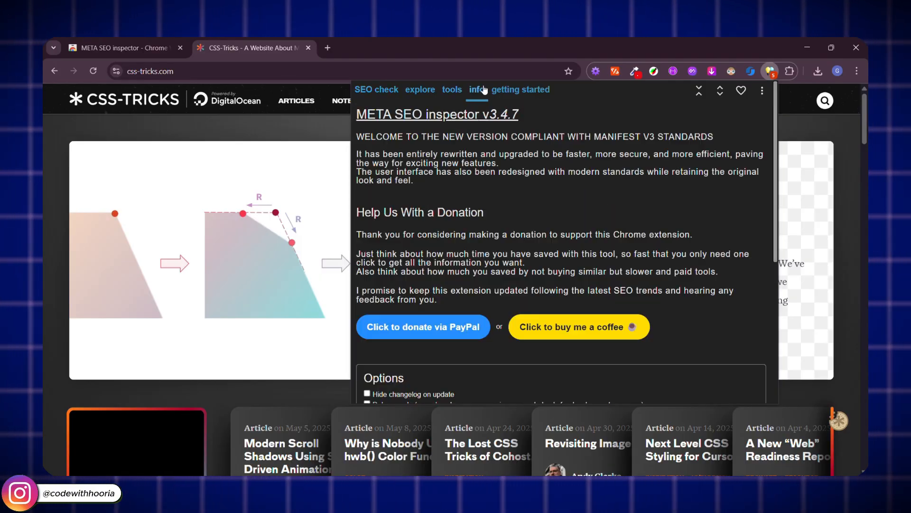
left_click(376, 89)
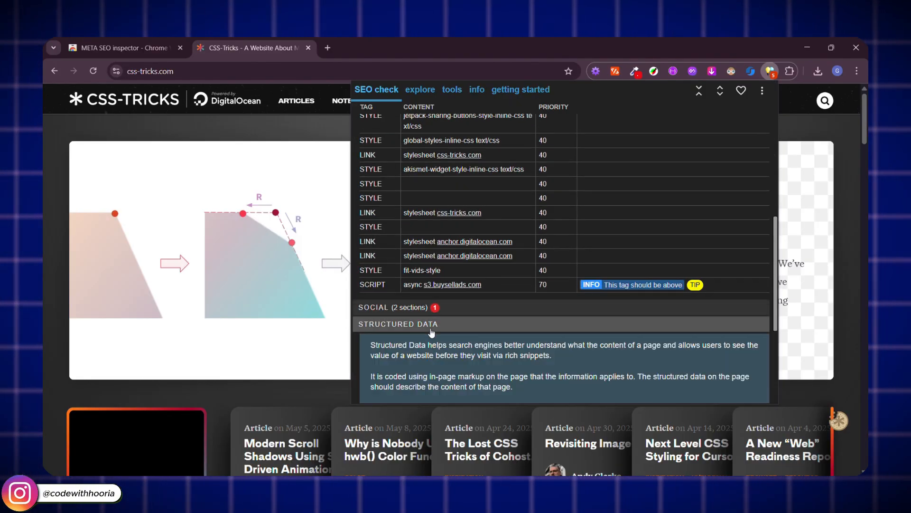